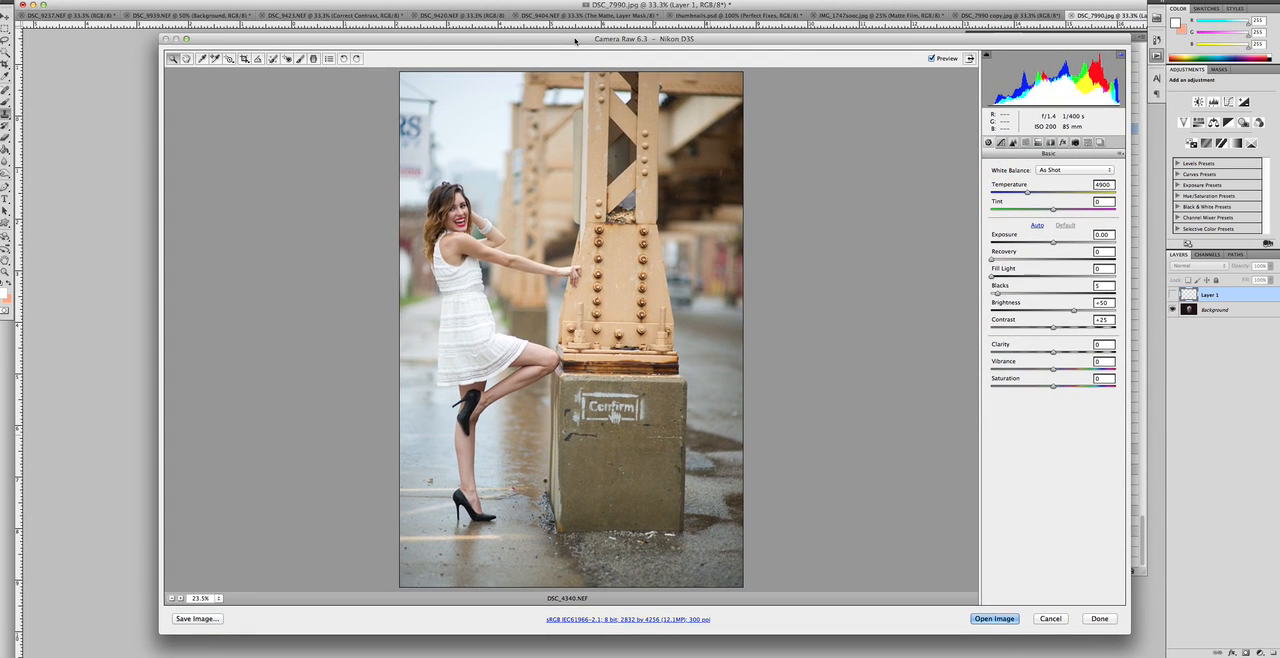
- Set workflow options to sRGB, 8 bits per channel, 300 pixels per inch
left_click(1043, 142)
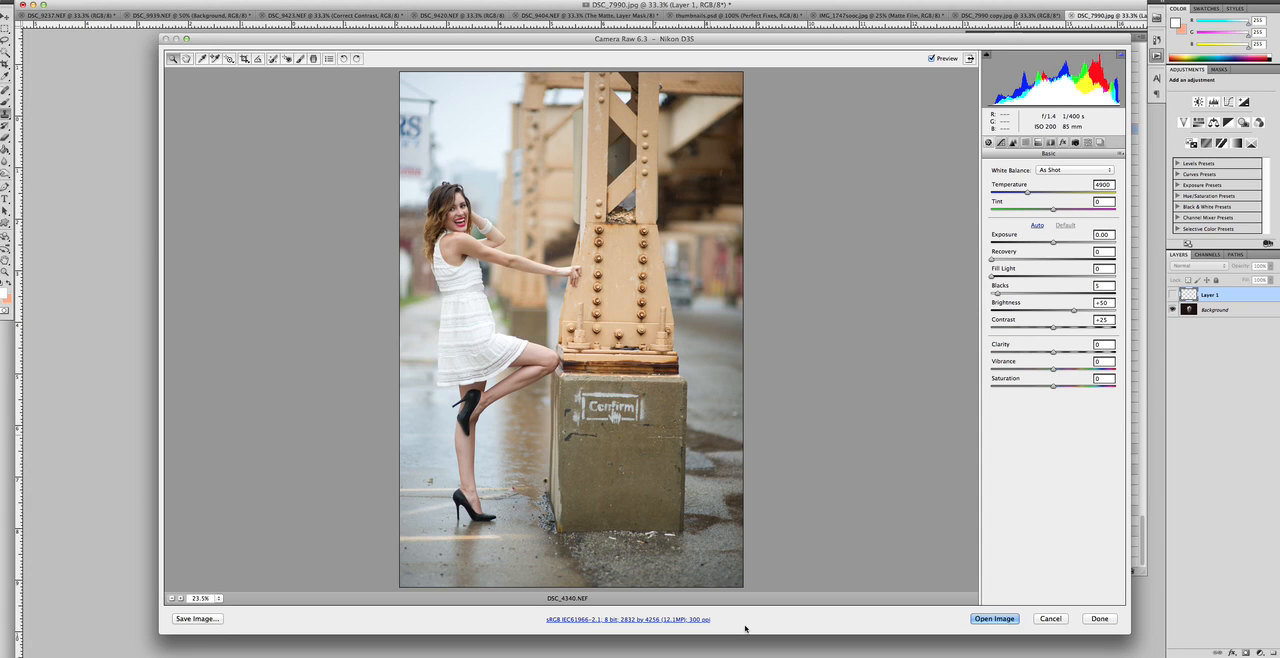
mouse_move(721, 626)
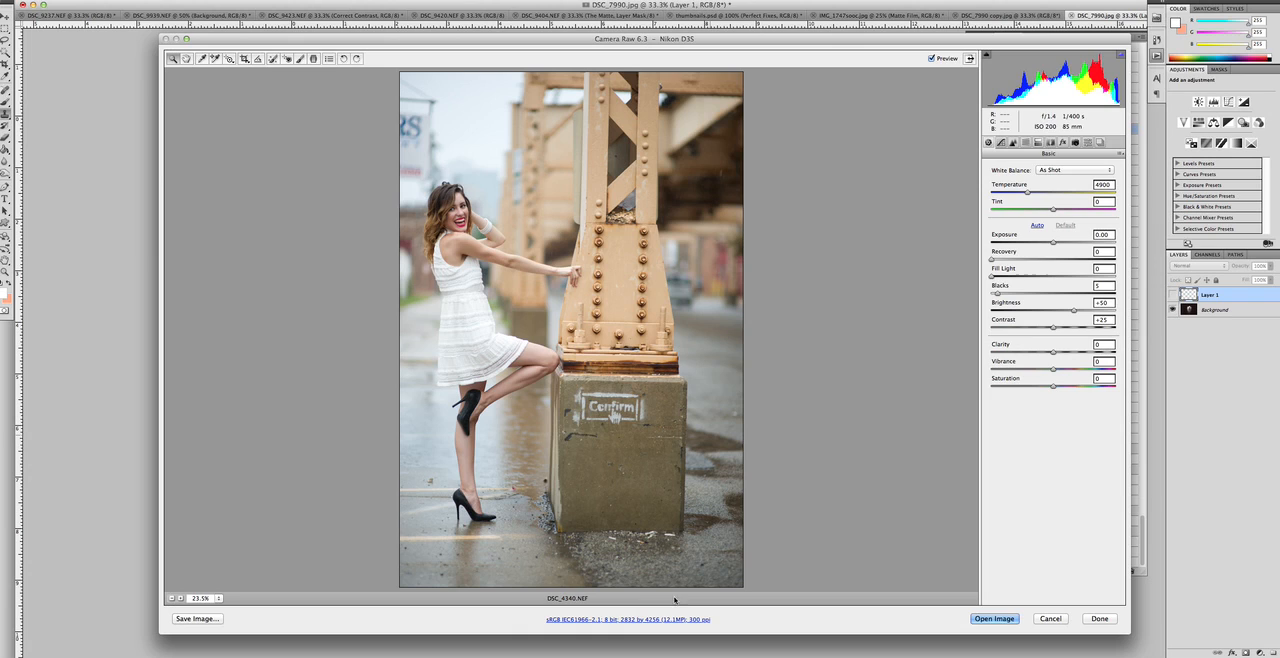
mouse_move(627, 598)
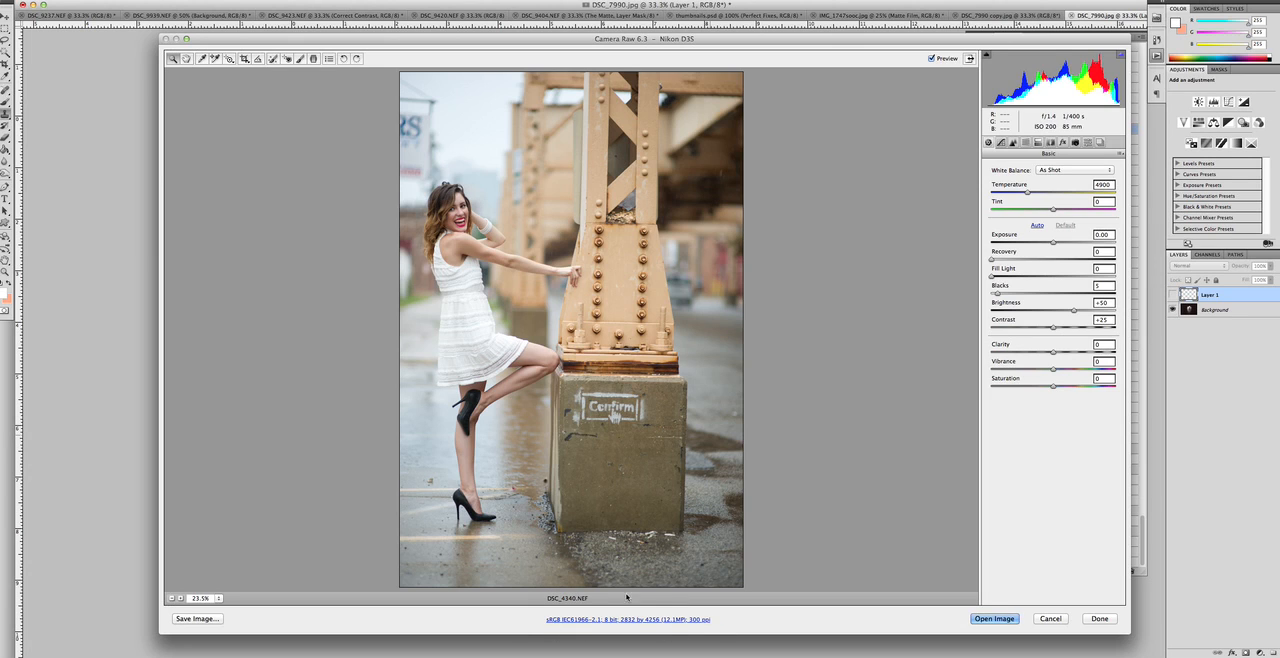
left_click(617, 619)
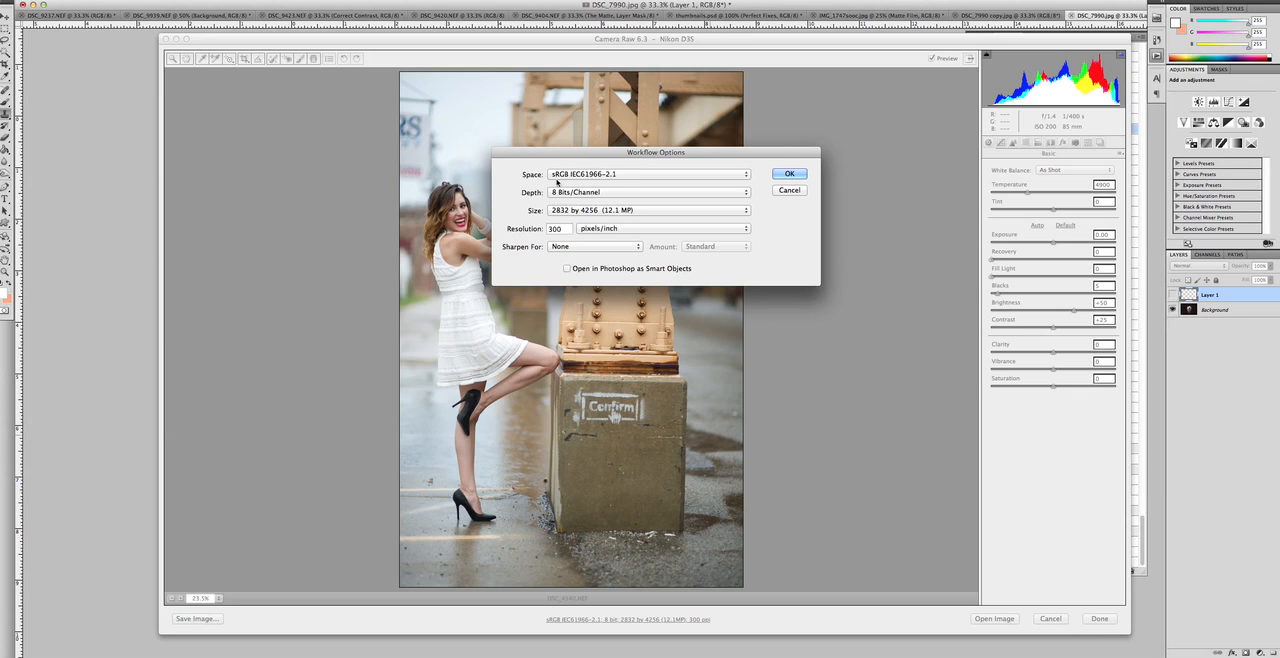
left_click(647, 174)
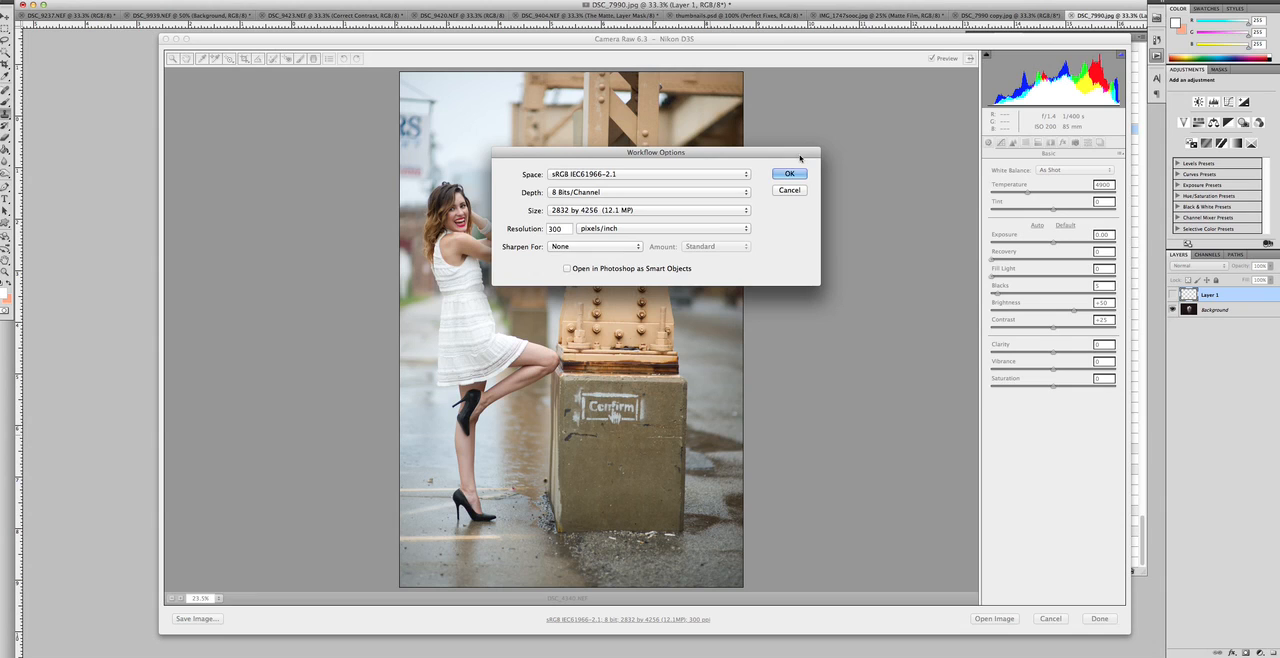
- Confirm the sRGB, 8-bit, 300 ppi workflow settings
left_click(789, 173)
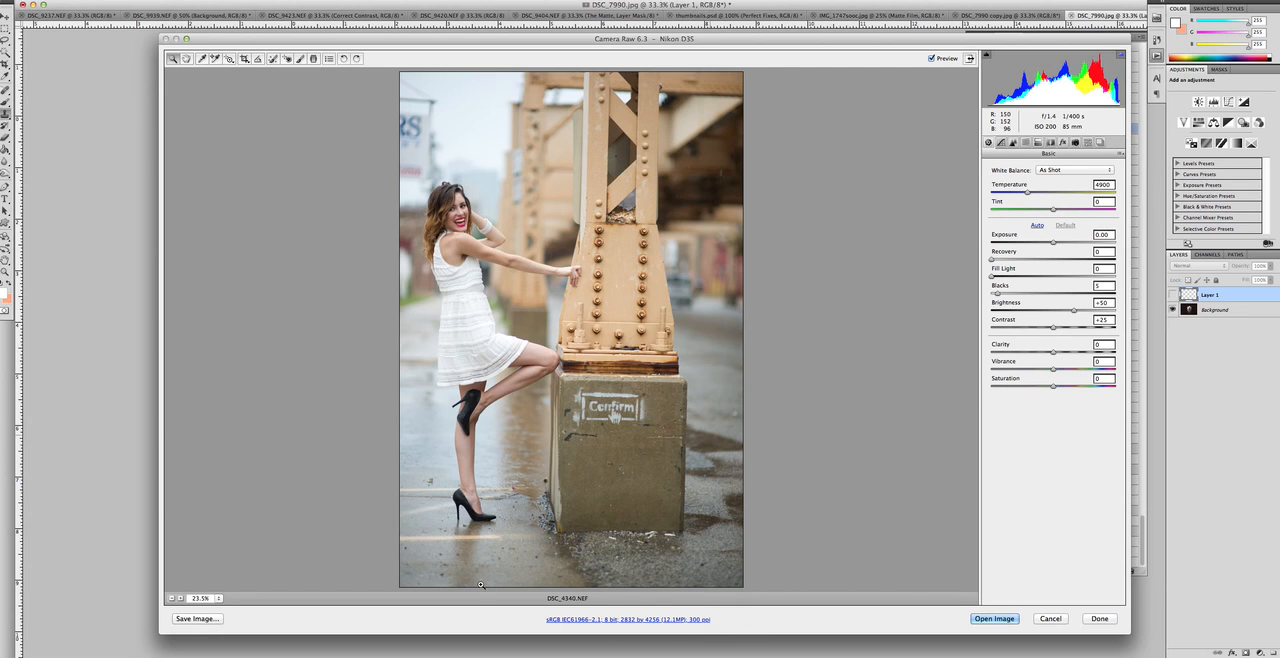
mouse_move(673, 607)
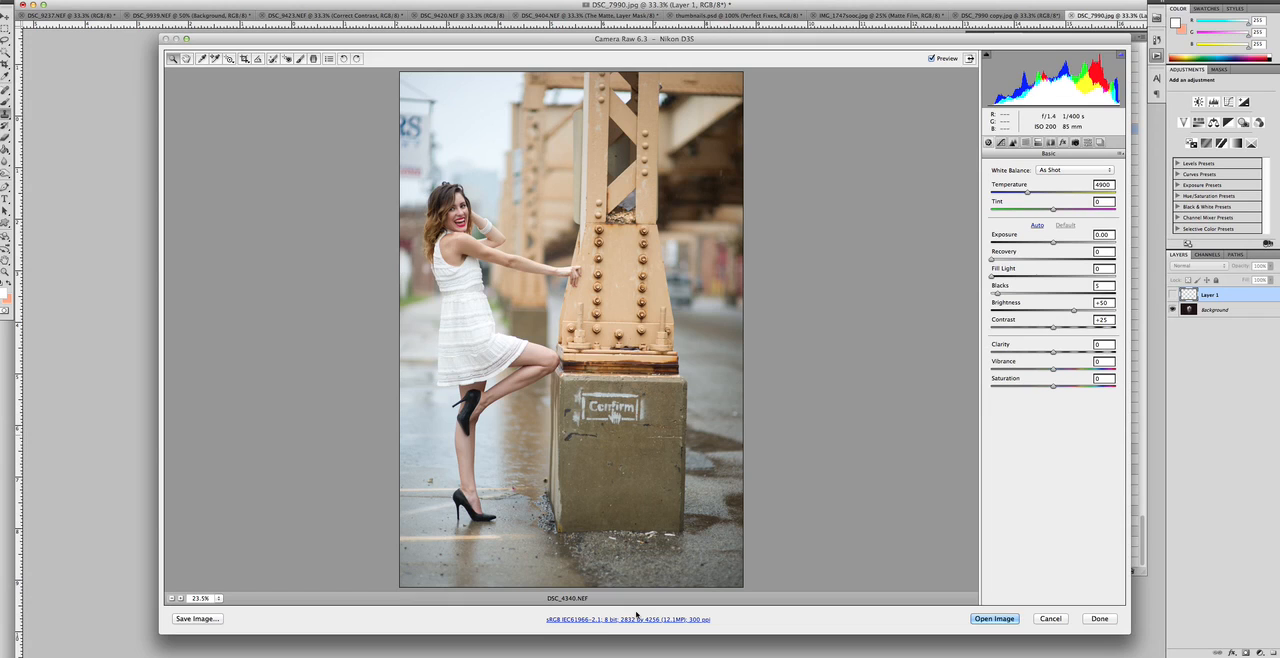
mouse_move(606, 609)
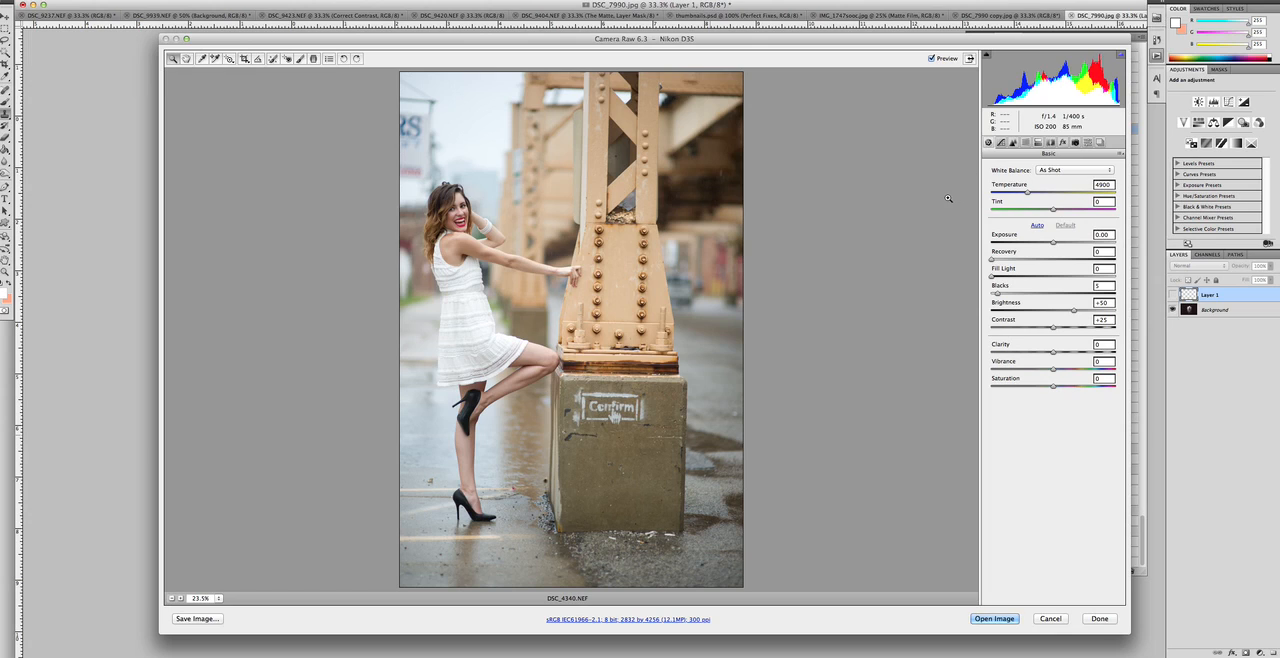
mouse_move(1083, 221)
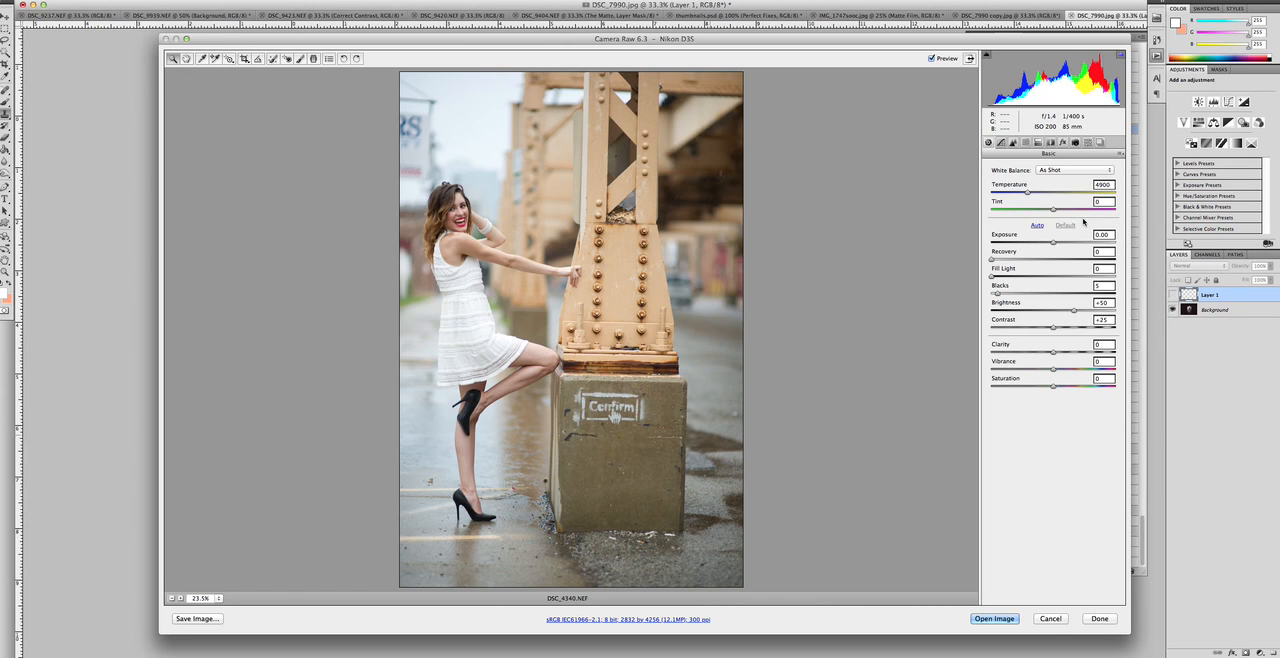
mouse_move(1053, 344)
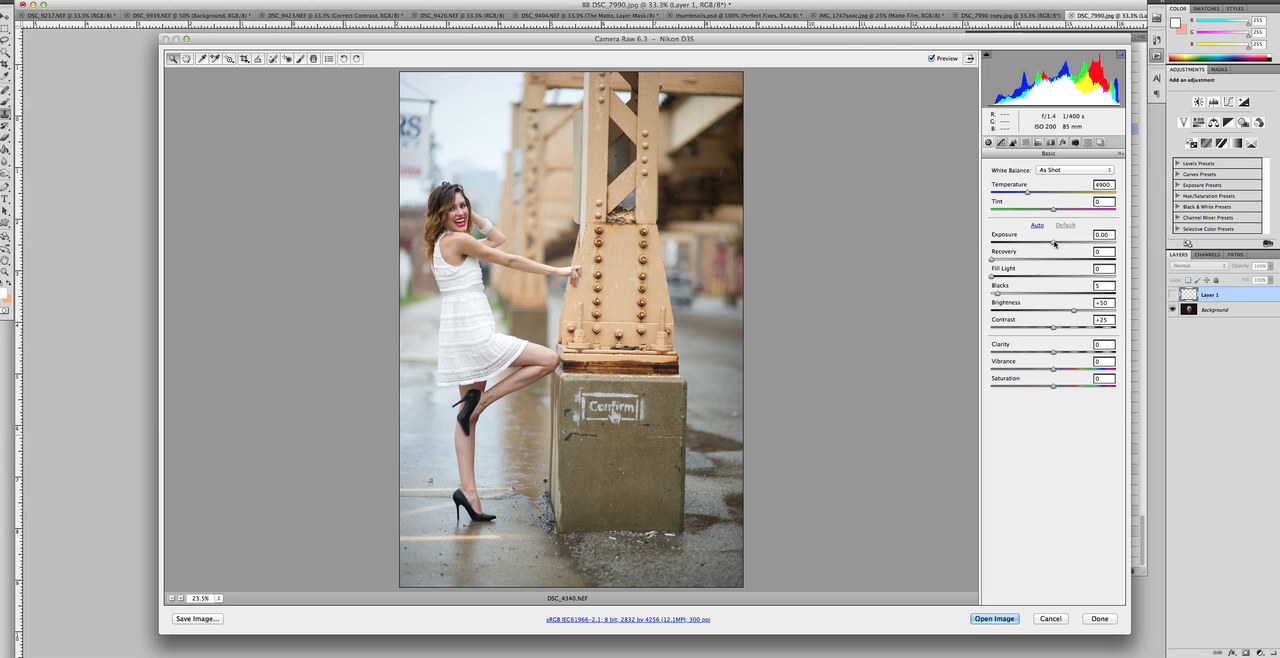
- Raise exposure to about +0.20, contrast to +31 and clarity to +9
left_click_drag(1053, 240, 1057, 240)
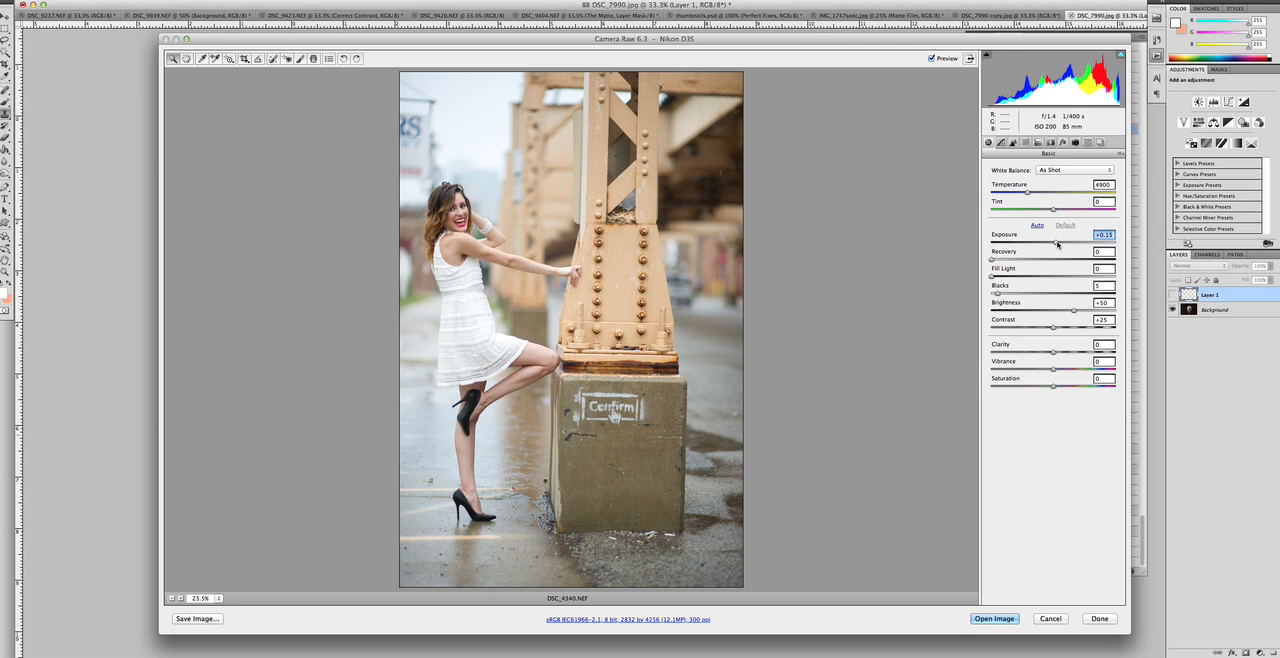
left_click_drag(1053, 241, 1058, 241)
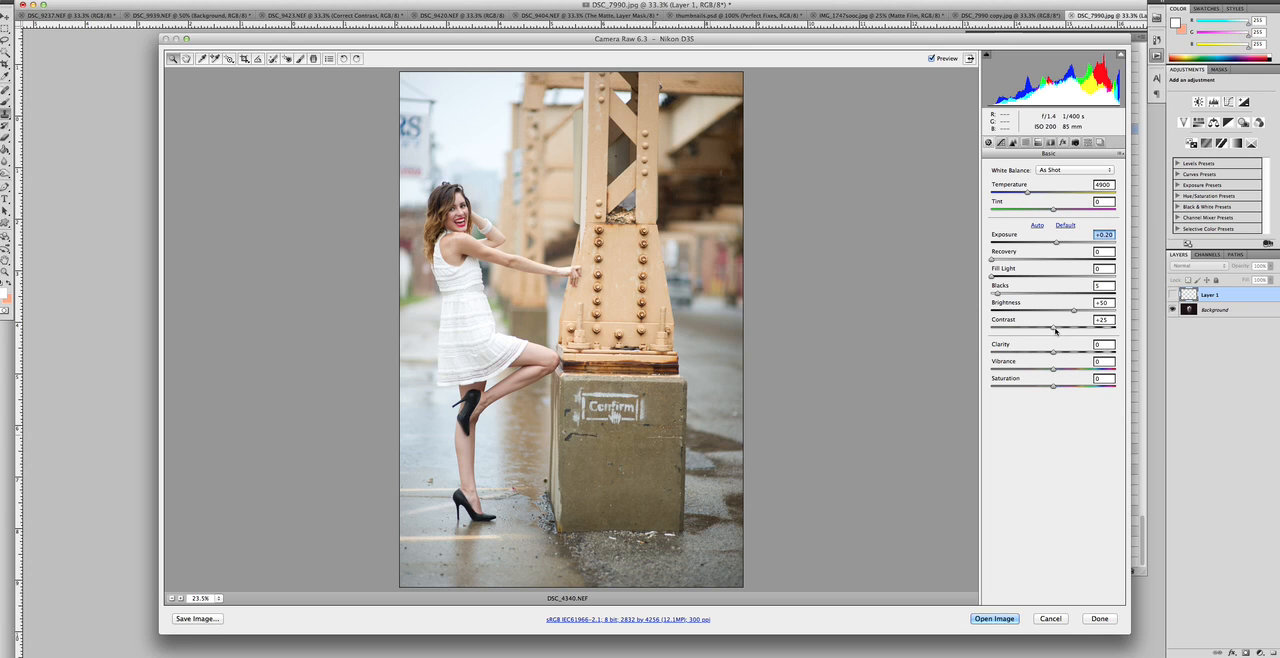
left_click_drag(1053, 328, 1060, 328)
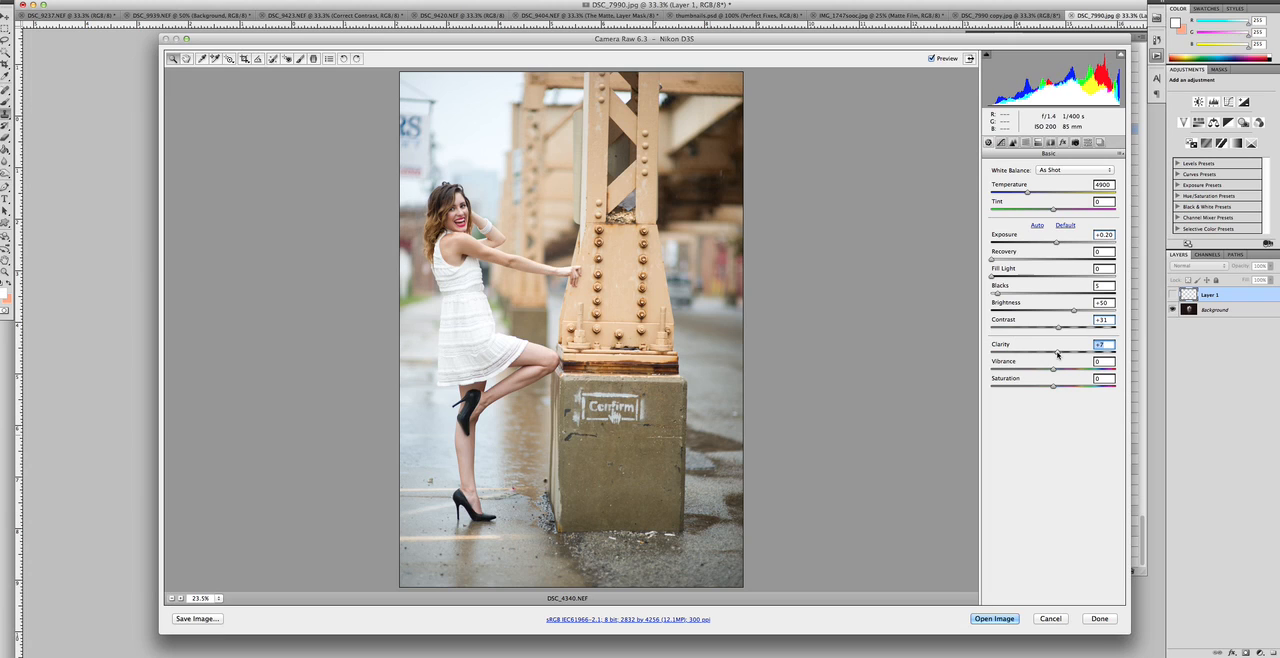
left_click_drag(1053, 354, 1057, 354)
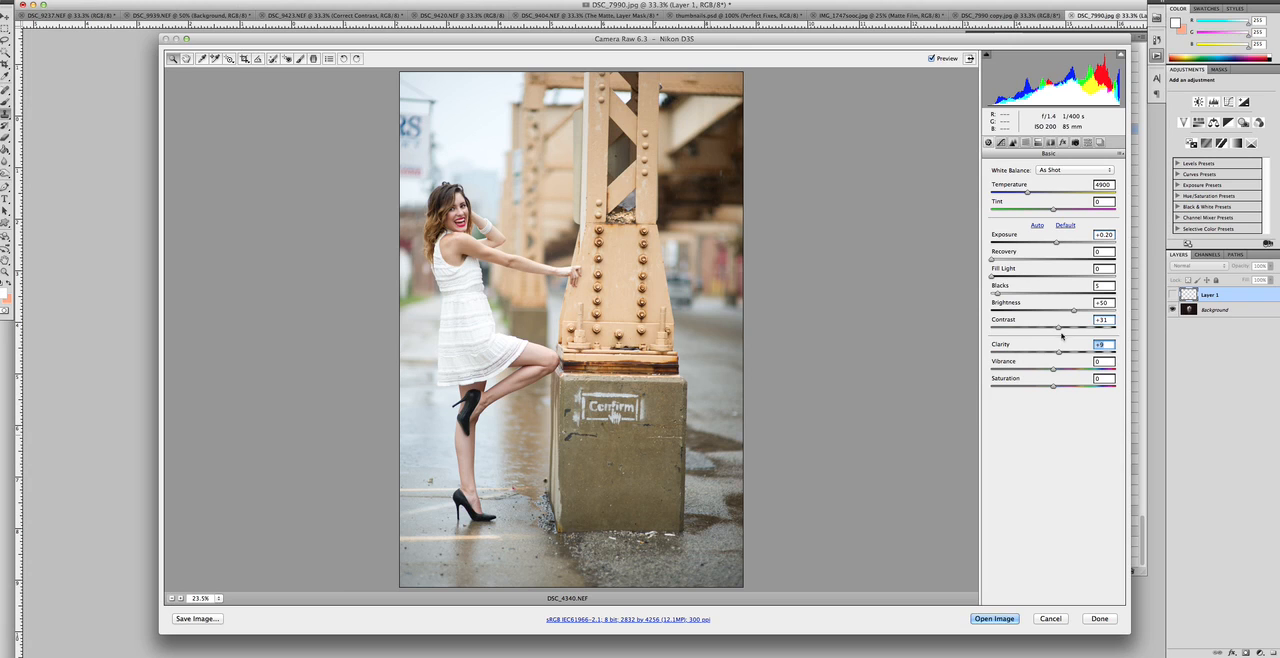
mouse_move(1050, 253)
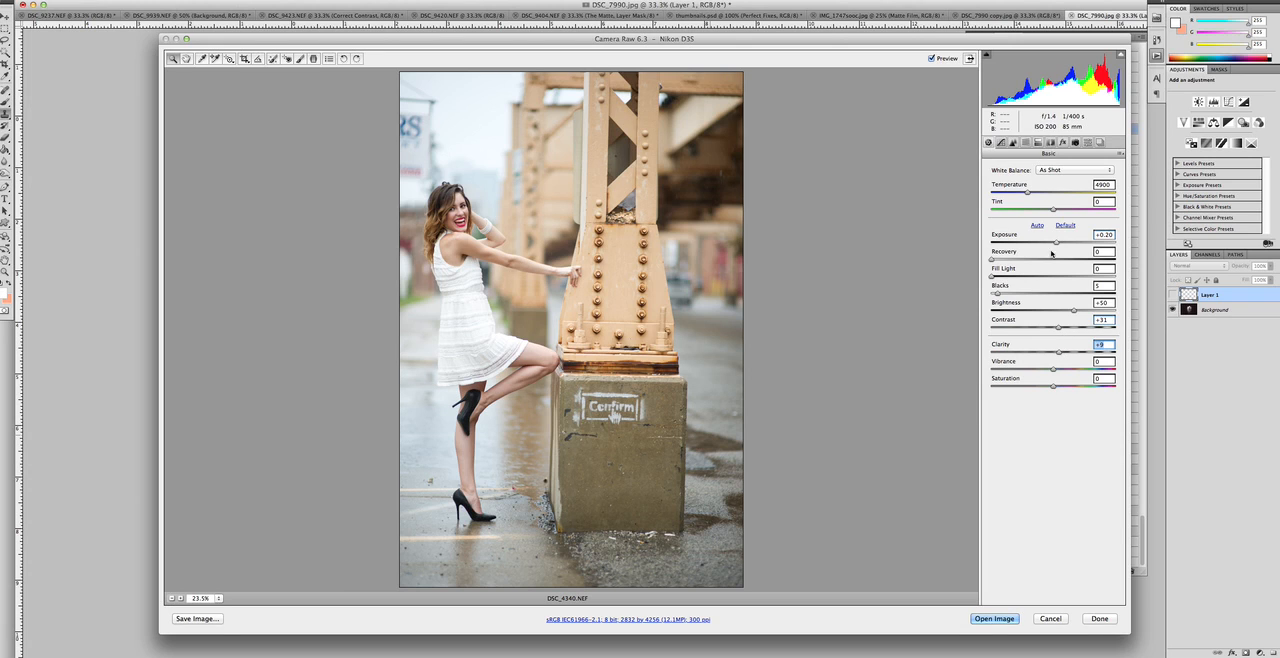
left_click_drag(1056, 243, 1061, 243)
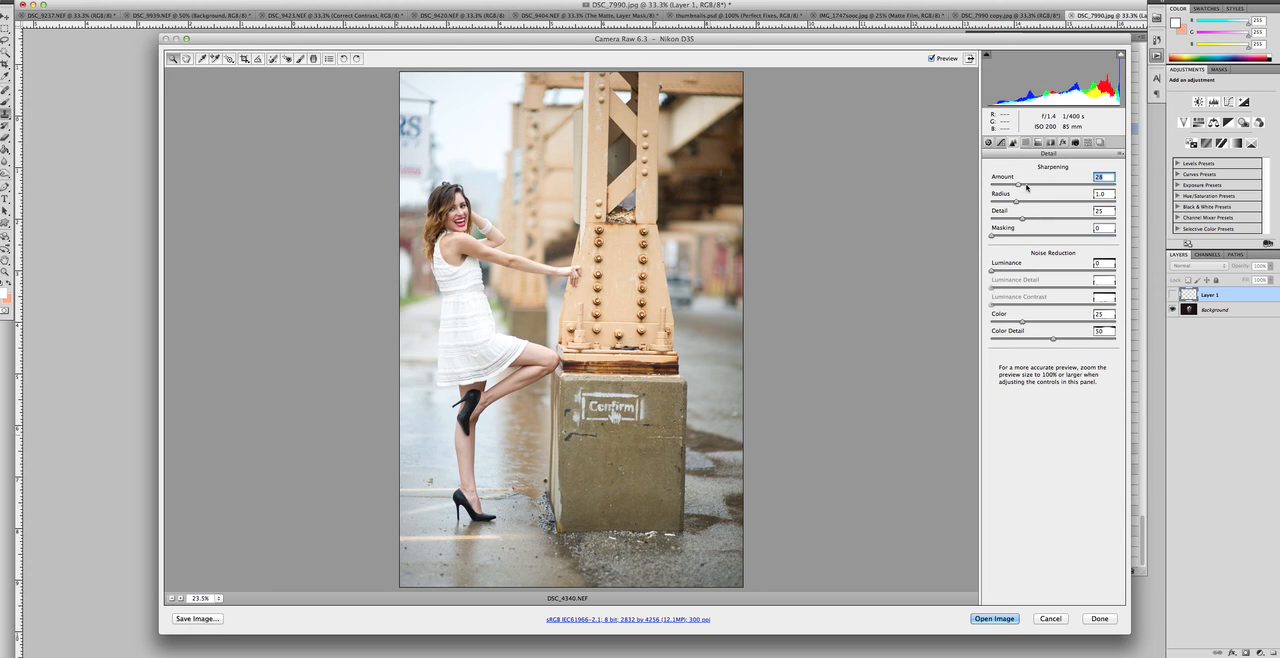
- Set the Detail panel's sharpening amount to 69
left_click_drag(1010, 185, 1030, 185)
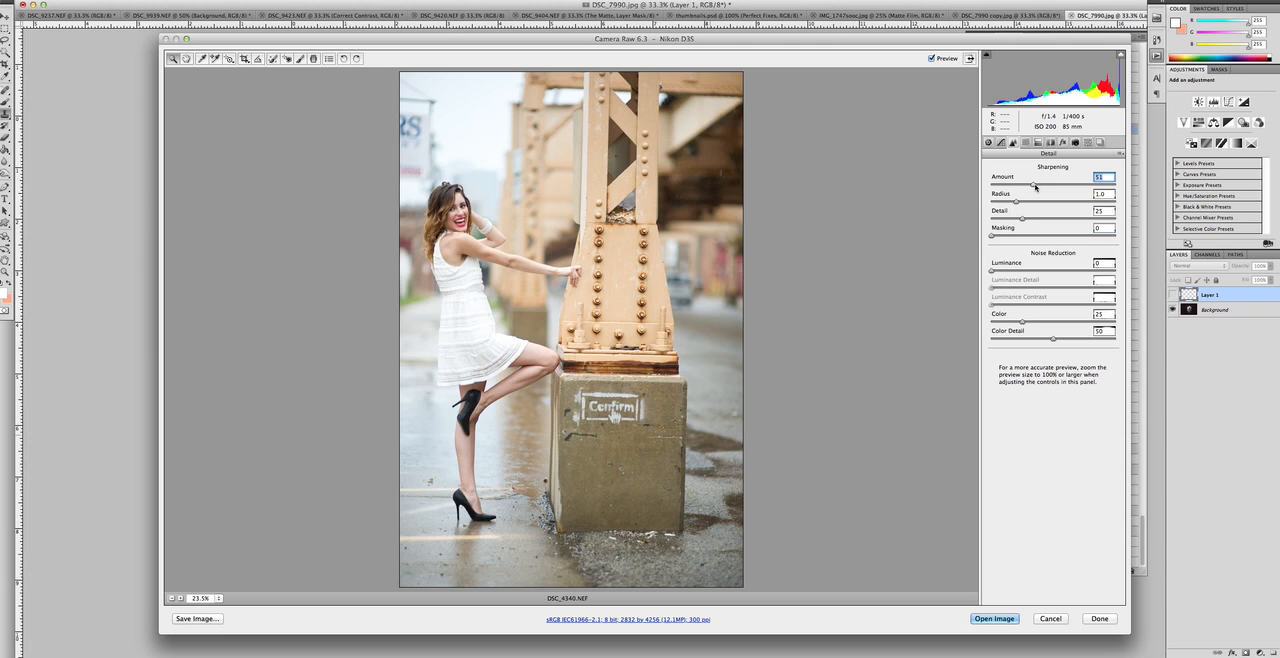
left_click_drag(1017, 187, 1015, 187)
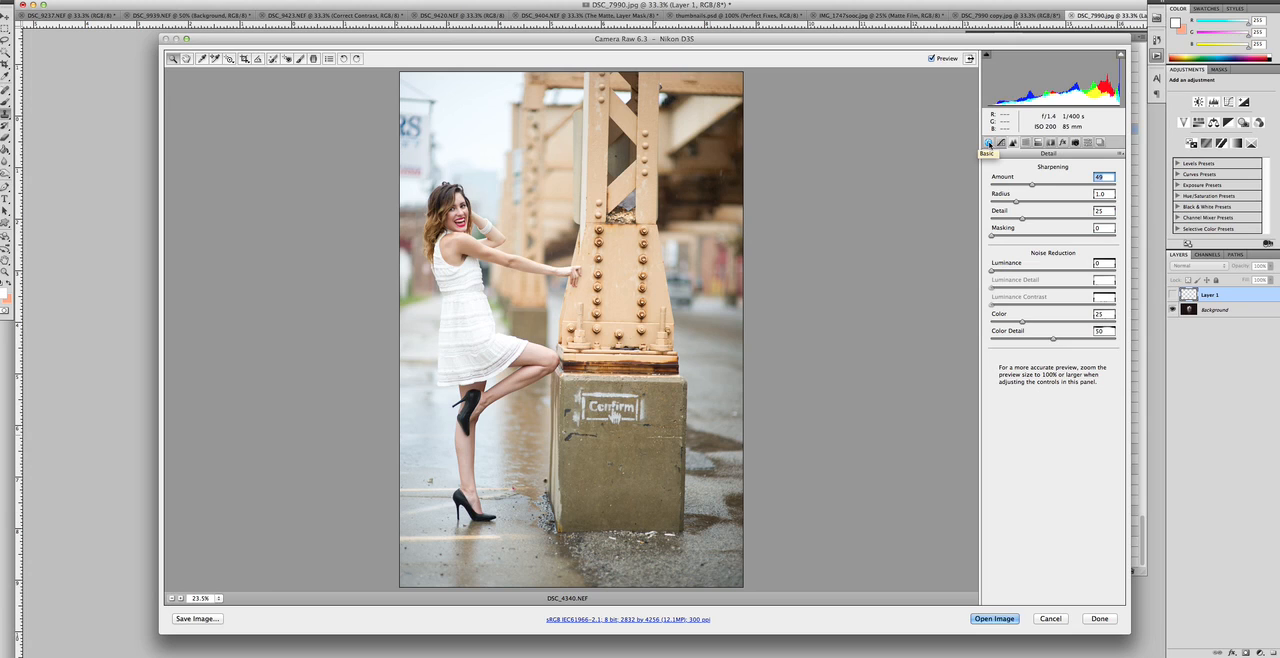
- Return to the Basic panel's tone adjustments
left_click(989, 143)
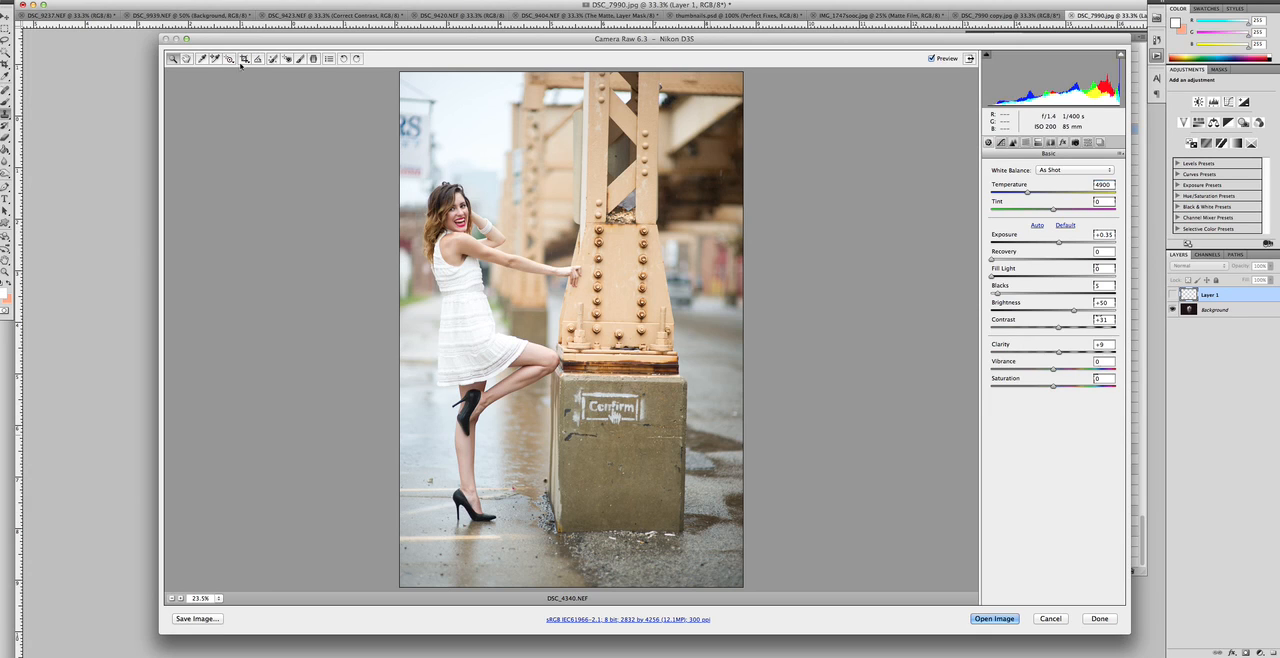
mouse_move(258, 58)
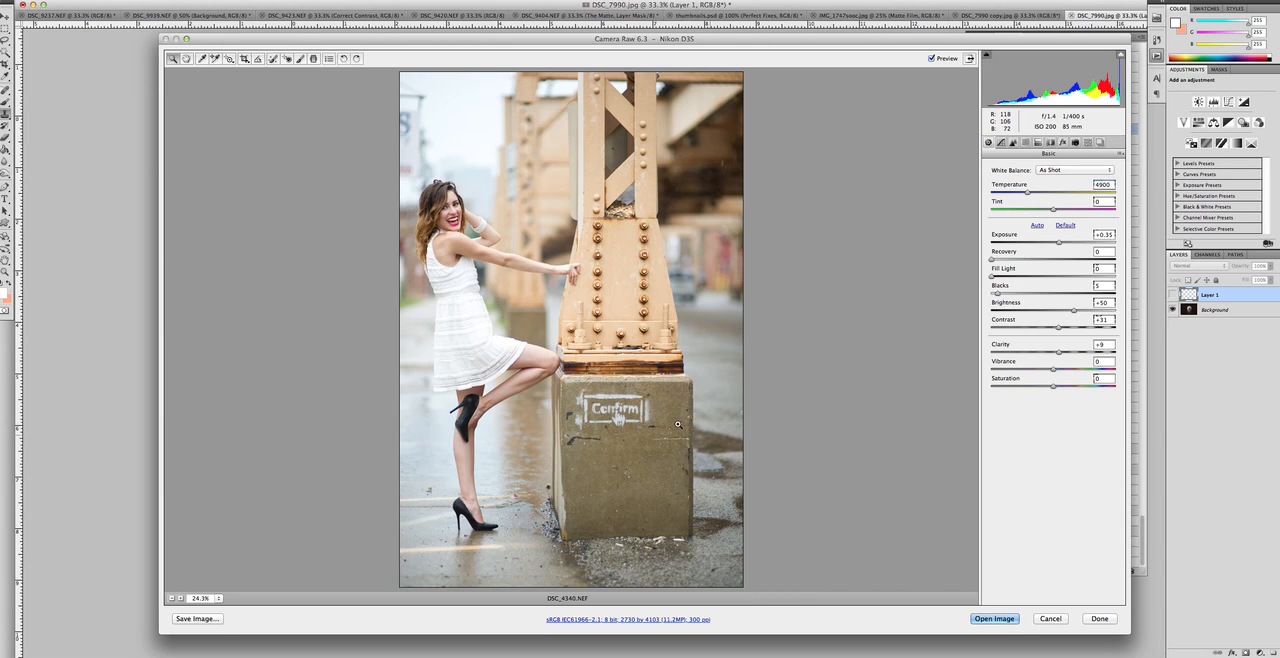
mouse_move(994, 618)
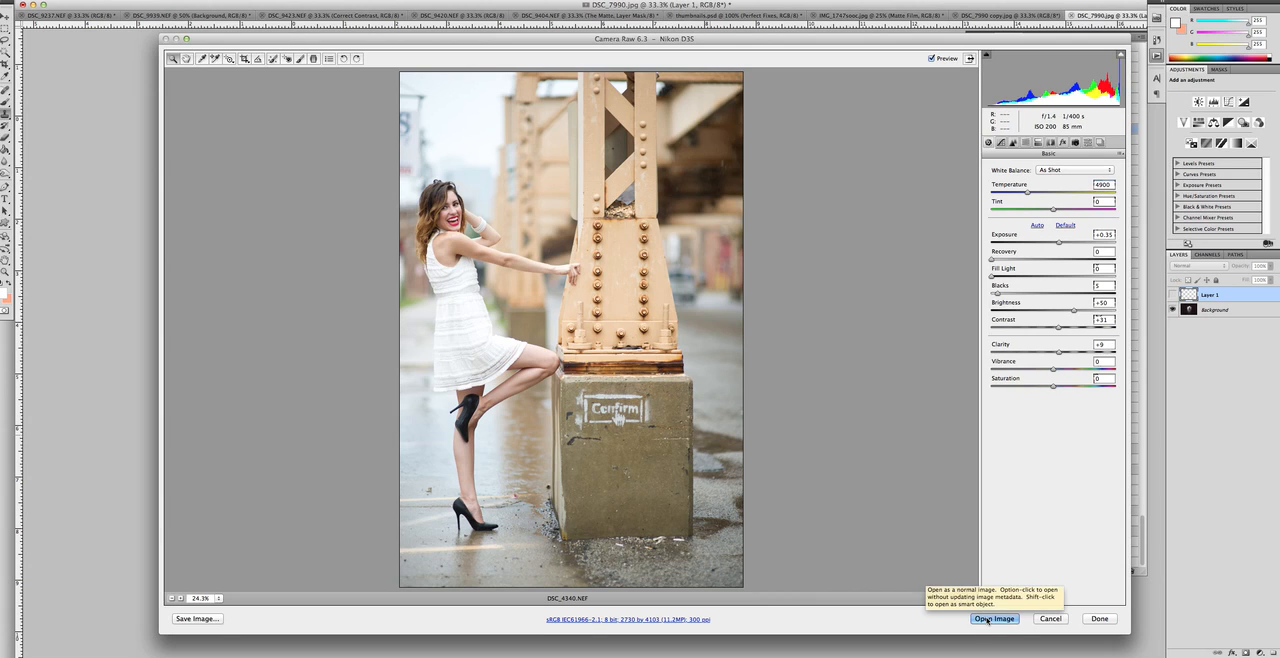
mouse_move(197, 618)
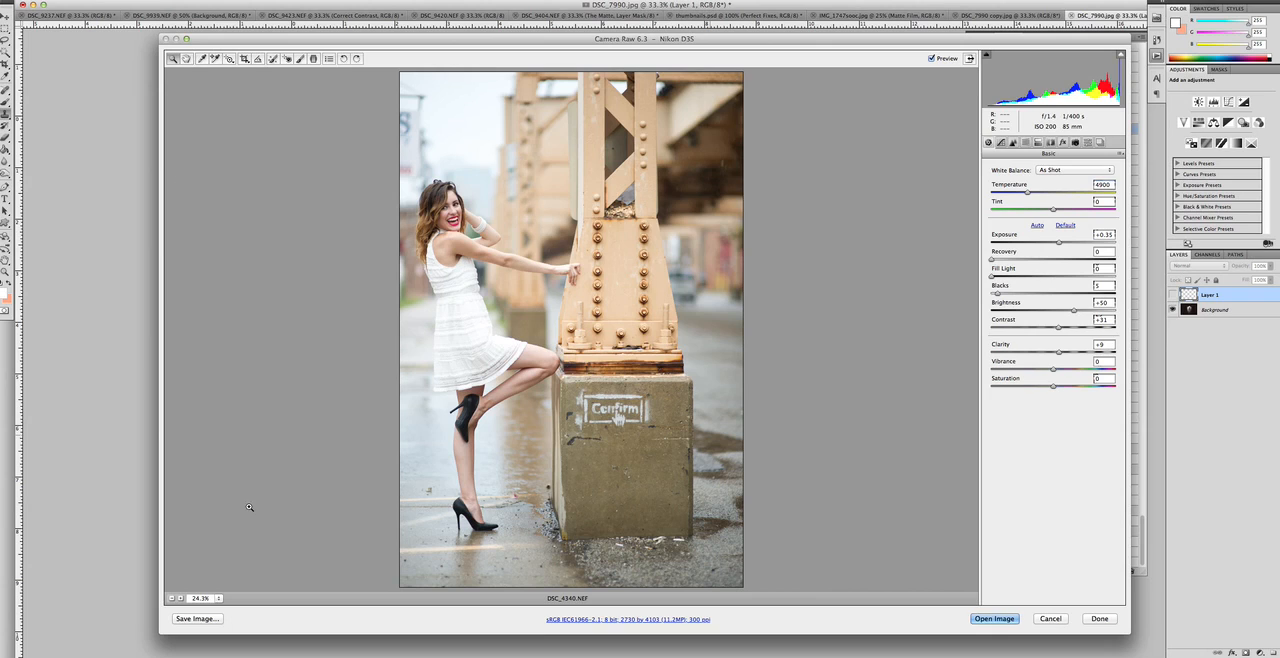
mouse_move(242, 289)
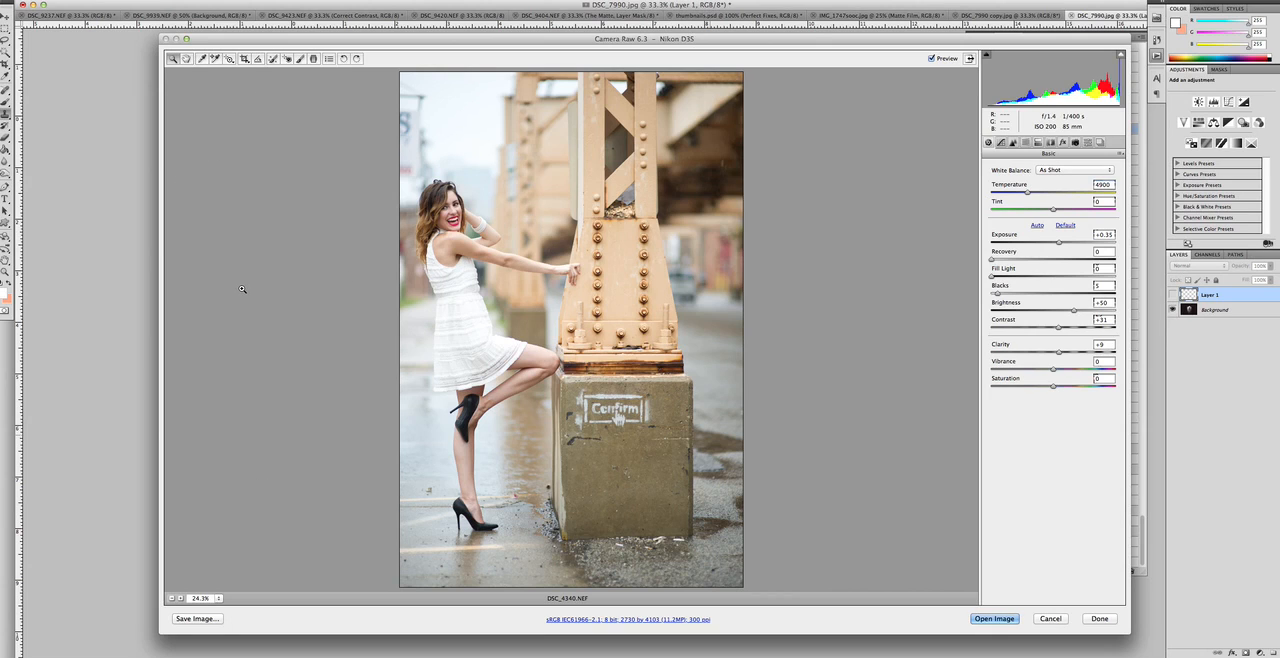
mouse_move(503, 294)
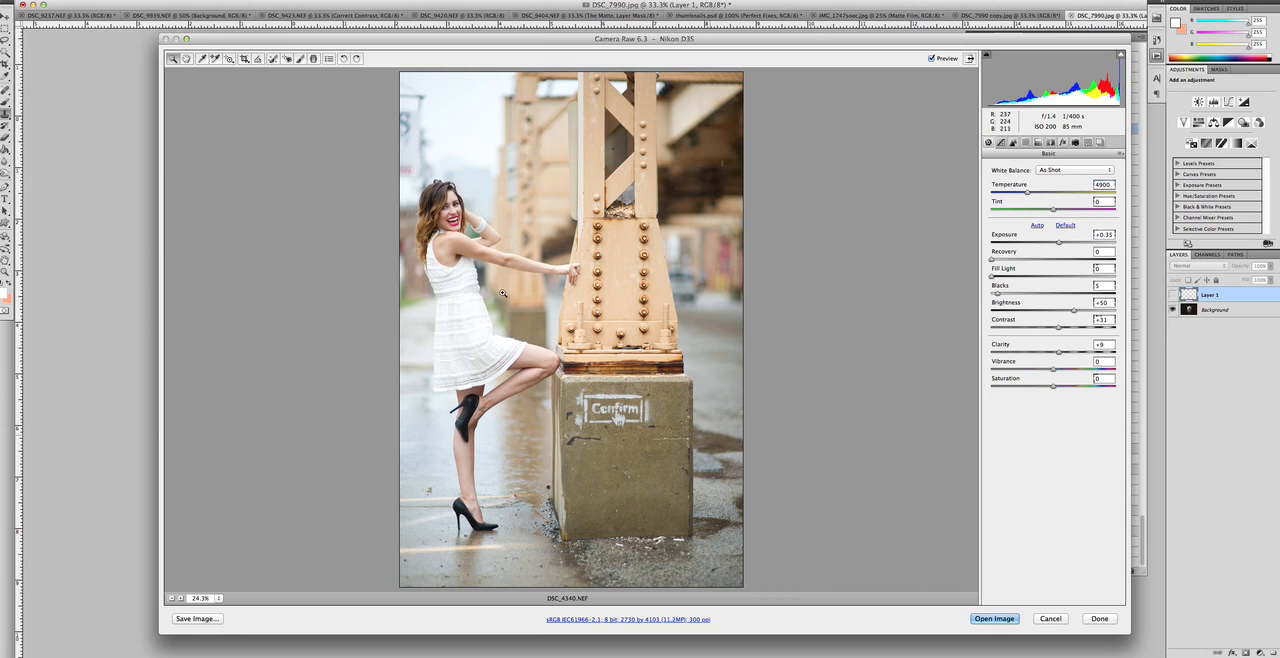
mouse_move(814, 315)
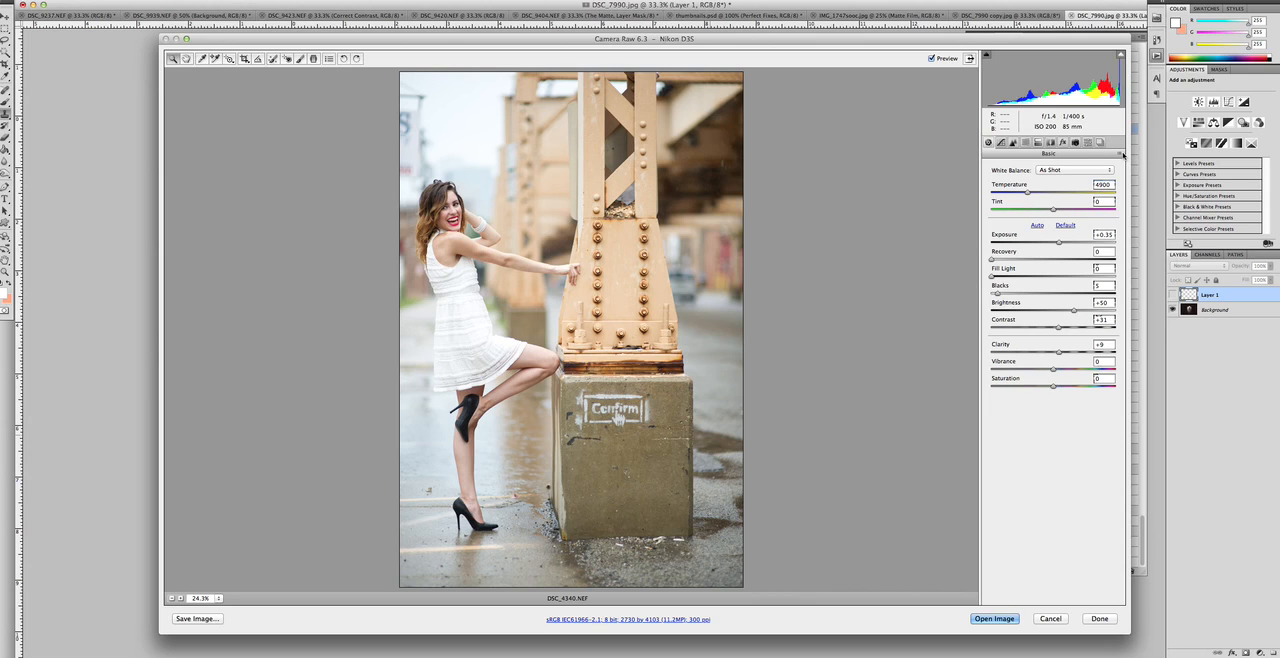
- Save the current adjustments as a settings preset via the panel menu
left_click(1124, 153)
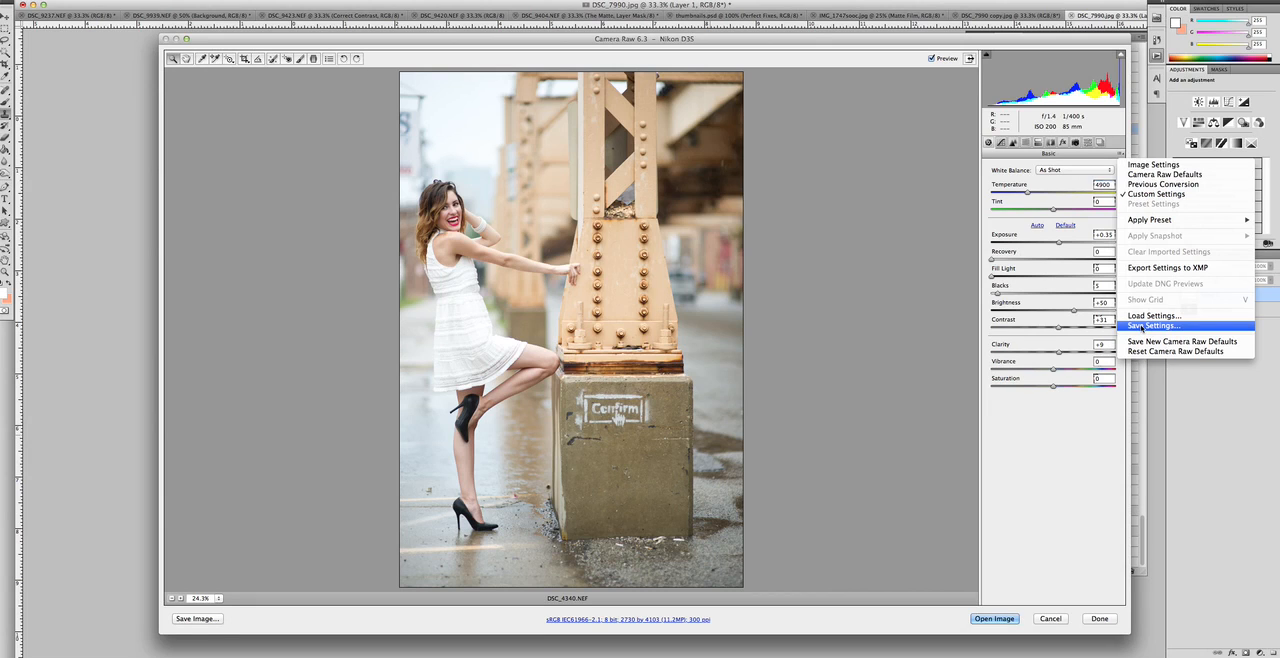
left_click(1153, 325)
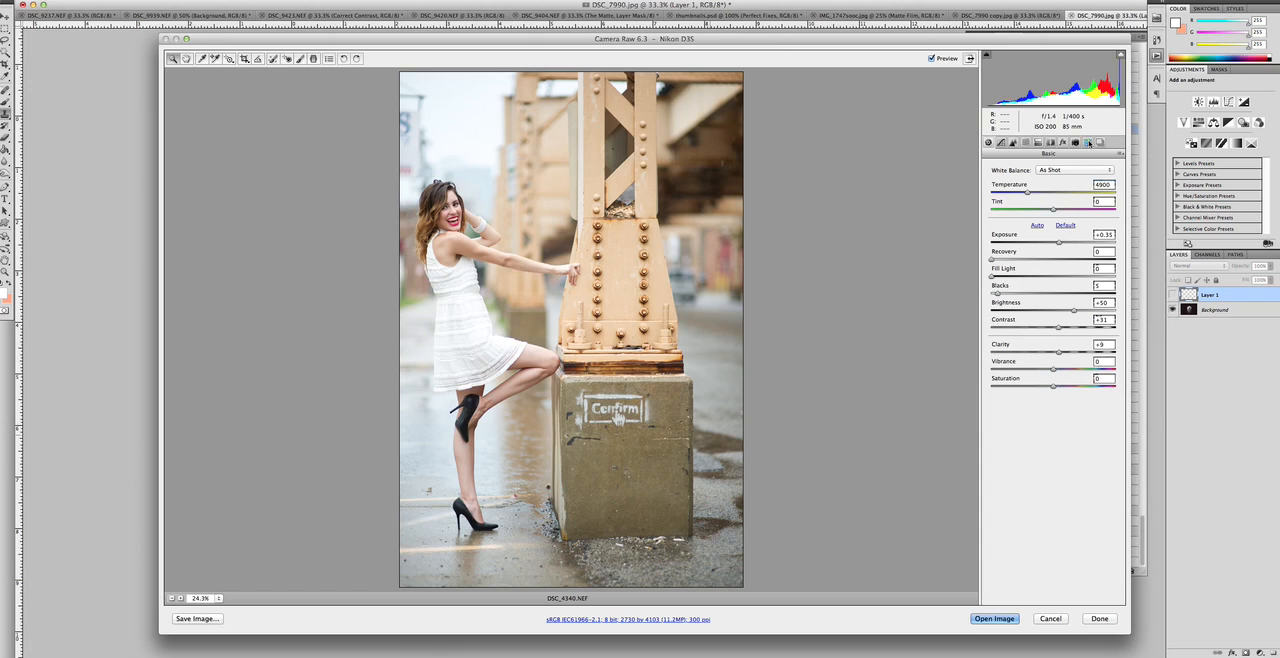
left_click(1089, 142)
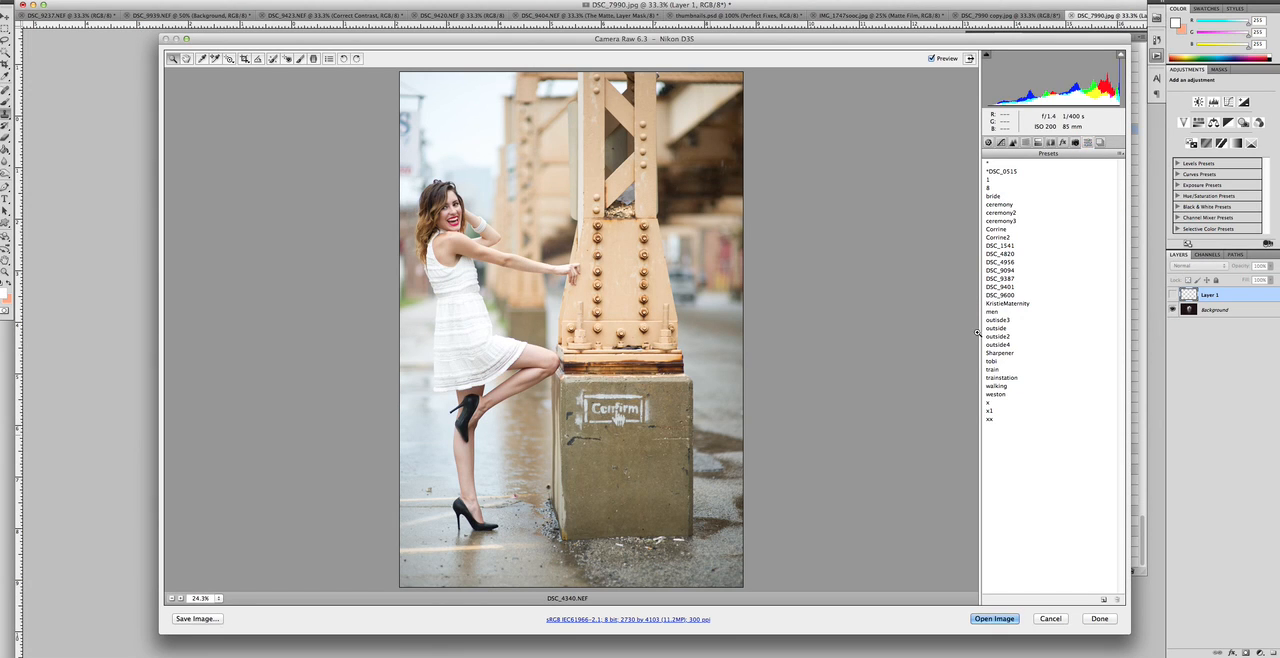
left_click(989, 143)
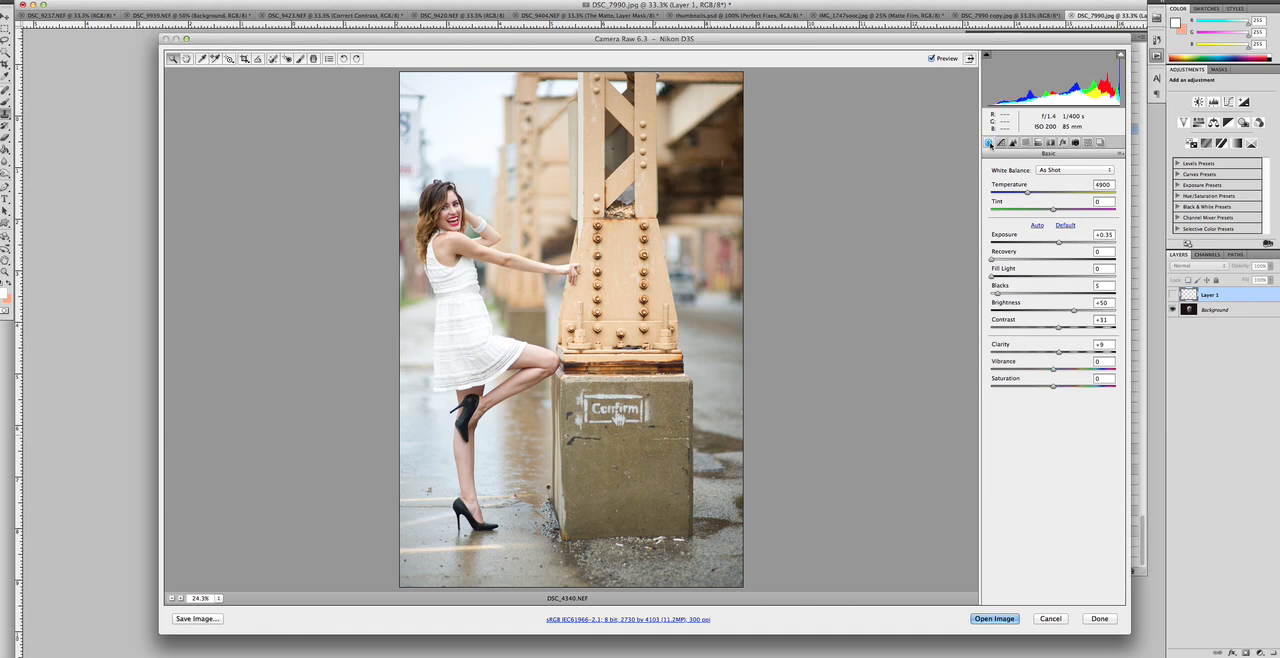